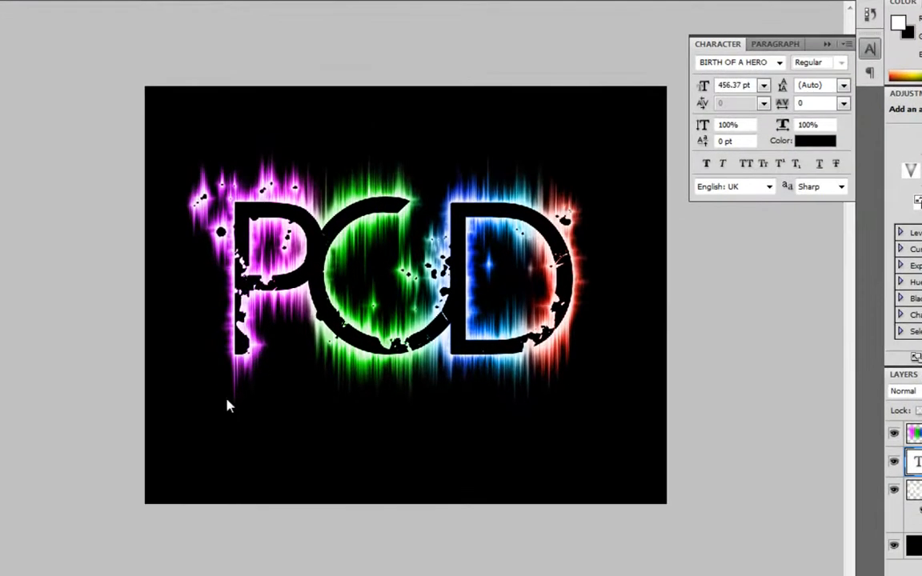
mouse_move(544, 212)
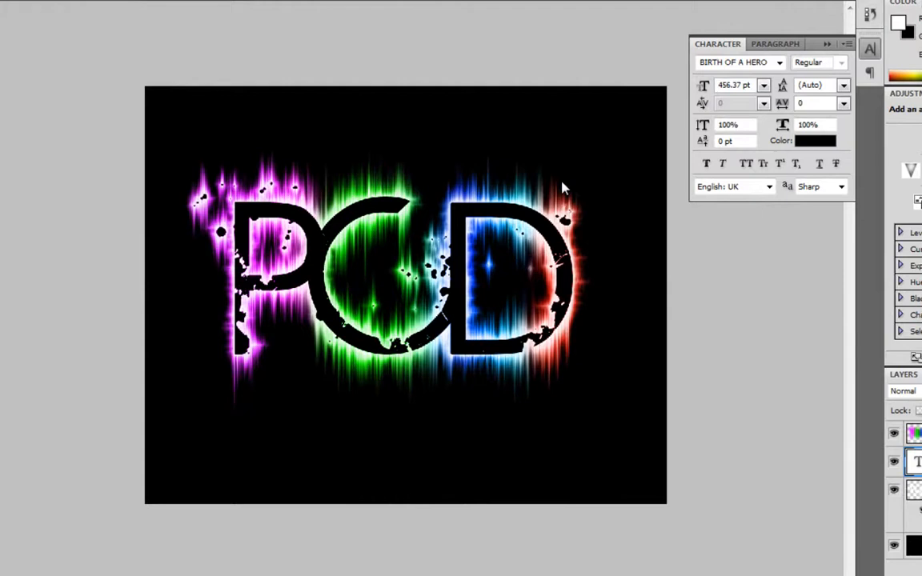
mouse_move(349, 351)
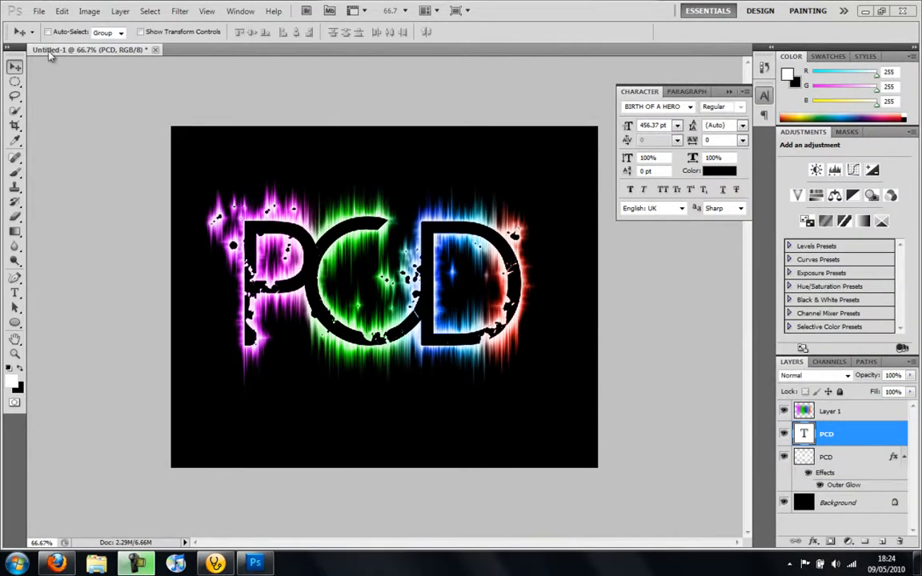
Step: Create a new 1000 x 800 pixel document
left_click(38, 10)
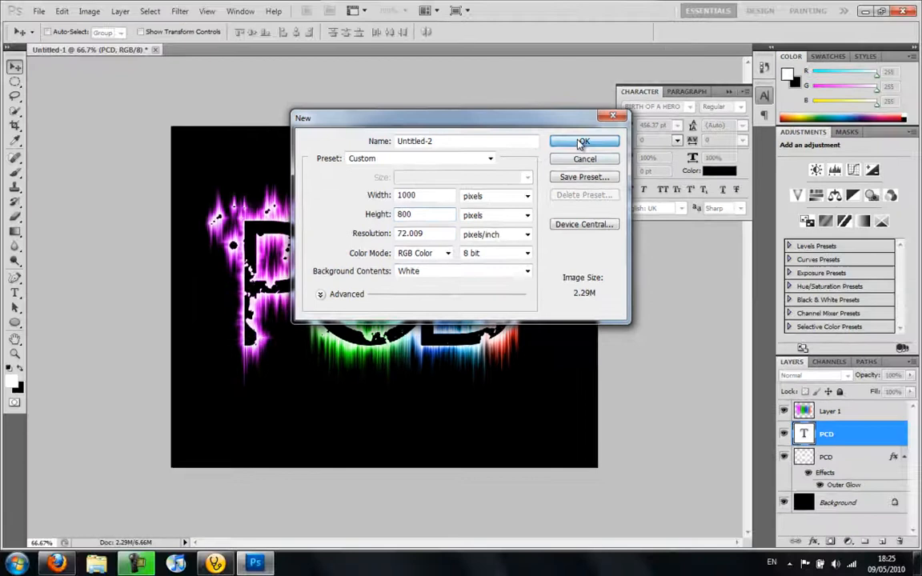
left_click(585, 141)
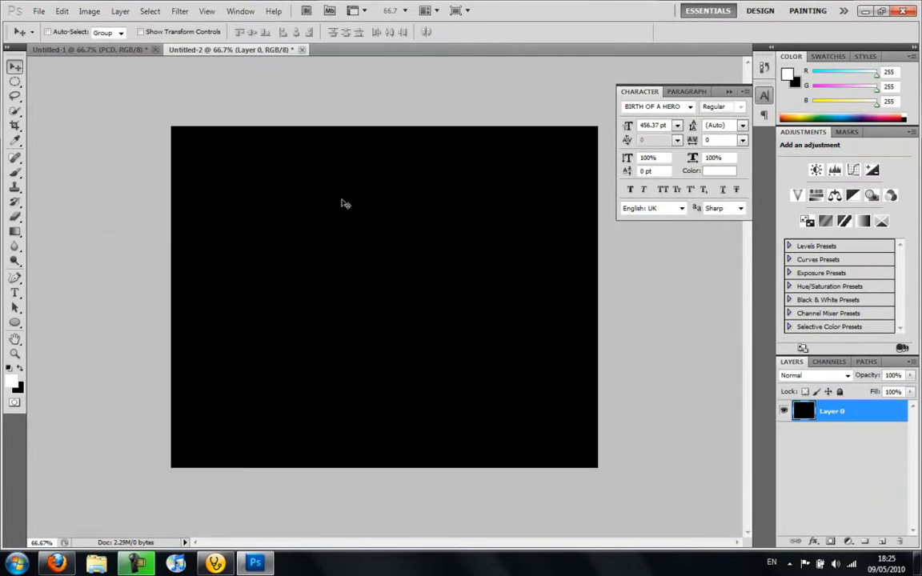
mouse_move(15, 278)
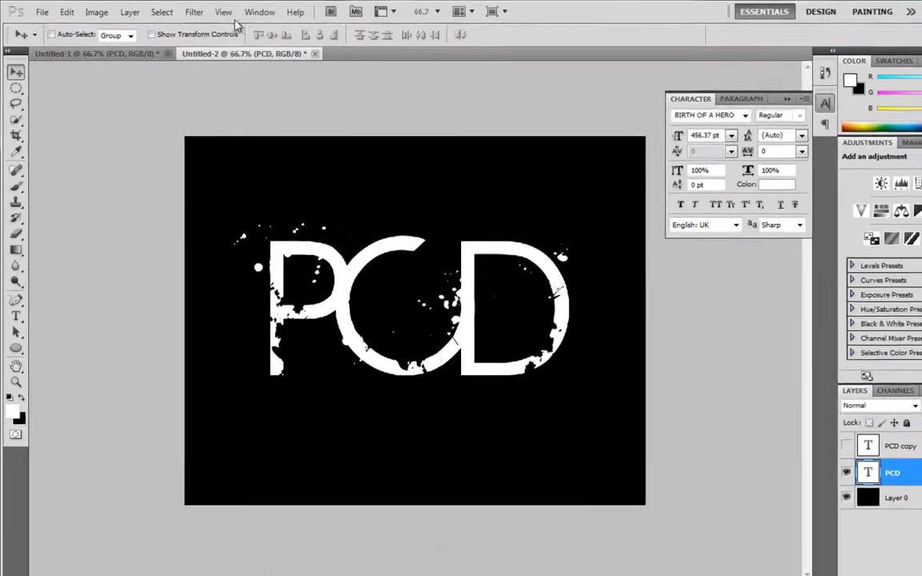
Step: Rasterize the PCD text and apply the Wind filter from the right
left_click(194, 11)
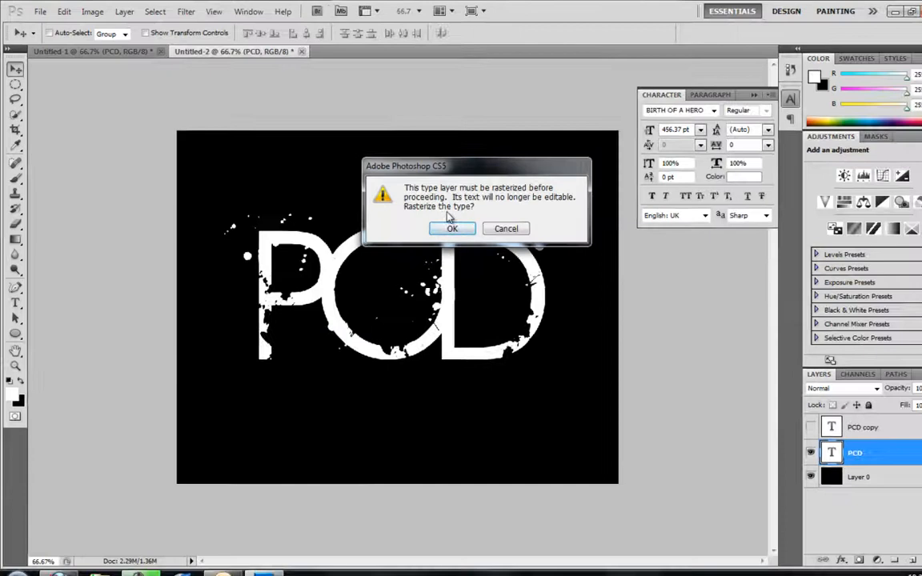
left_click(452, 229)
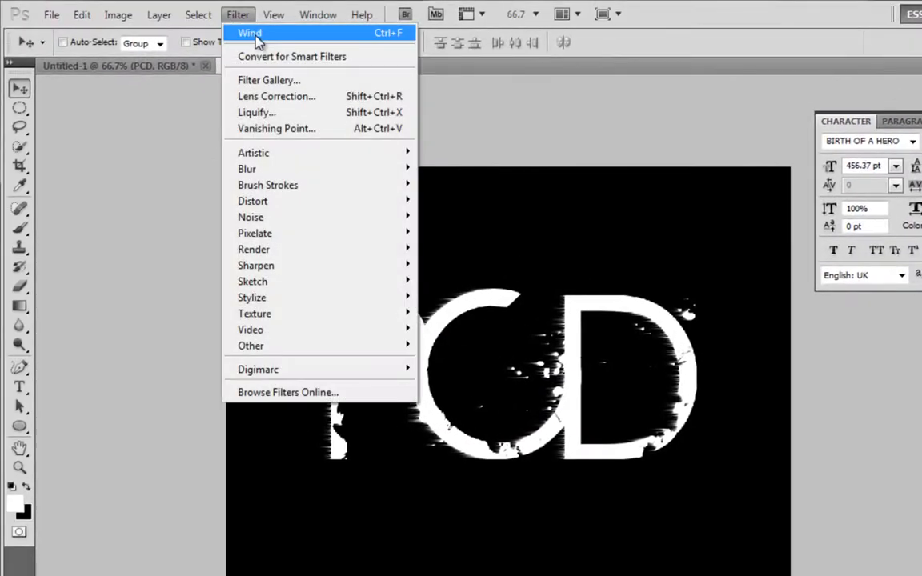
left_click(249, 33)
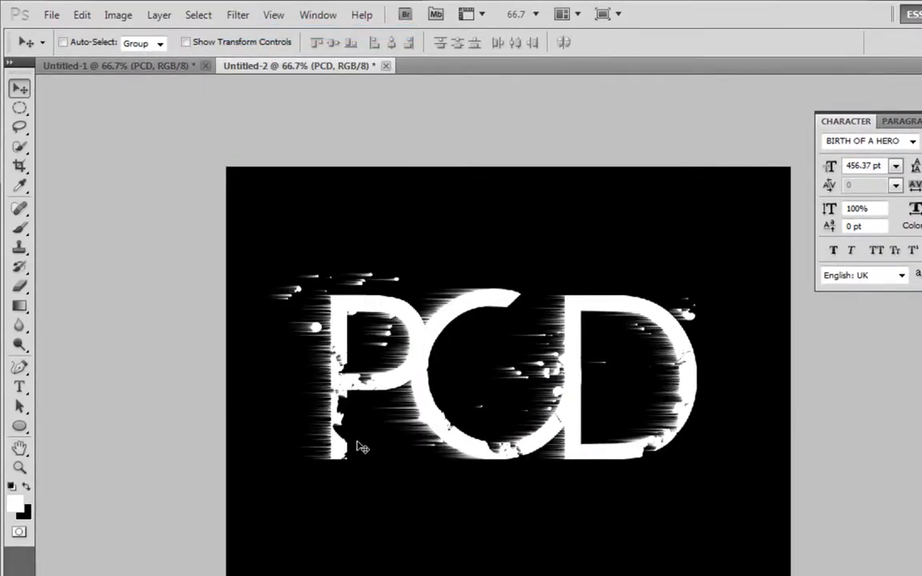
Step: Apply Wind again with the direction set From the Left
left_click(237, 14)
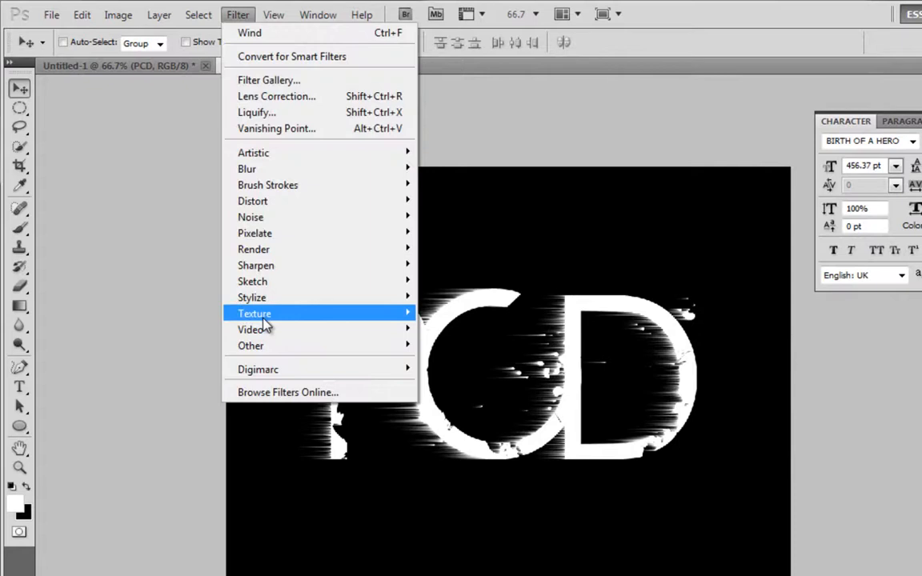
left_click(249, 32)
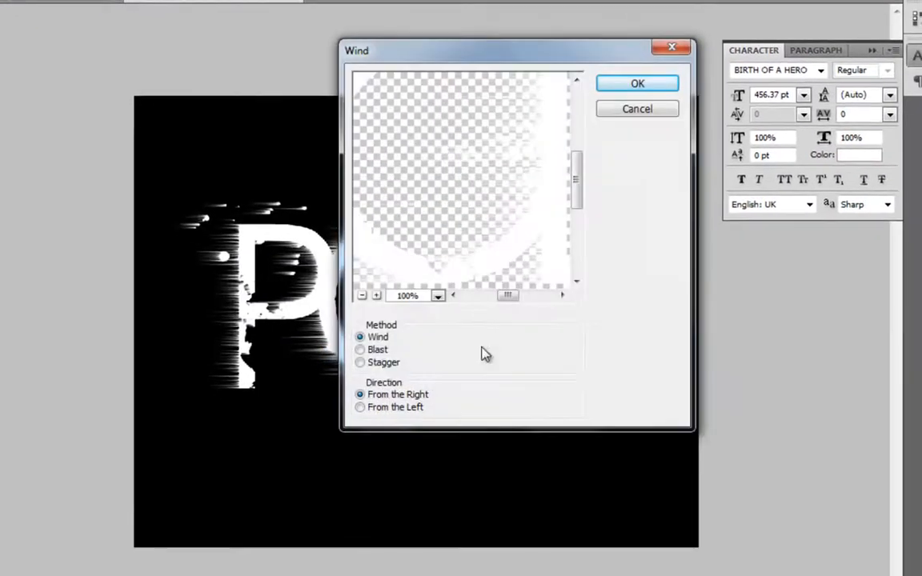
left_click(360, 406)
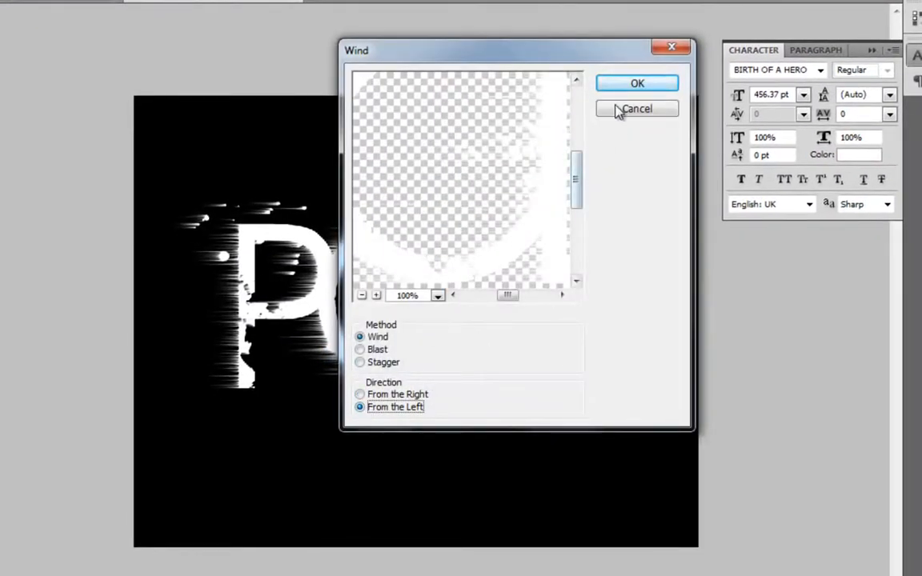
left_click(638, 83)
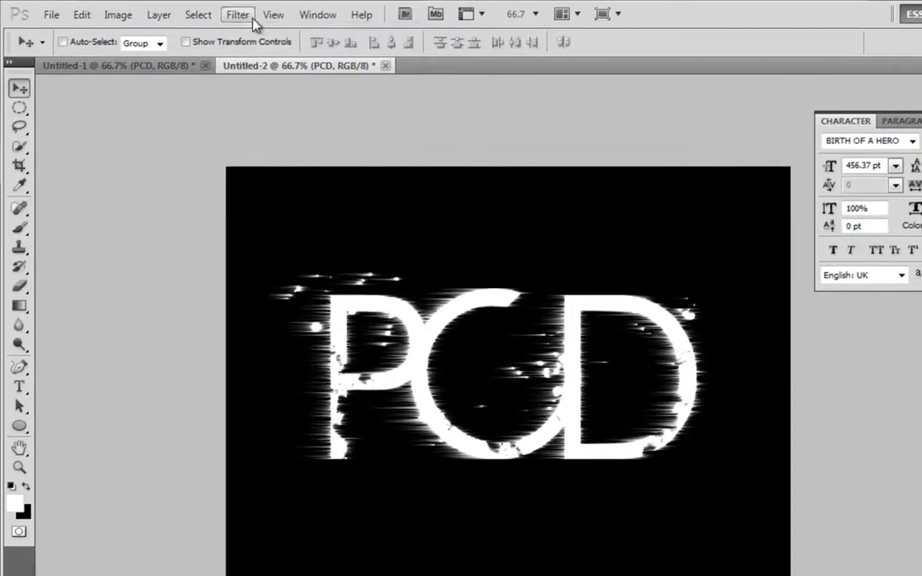
left_click(237, 15)
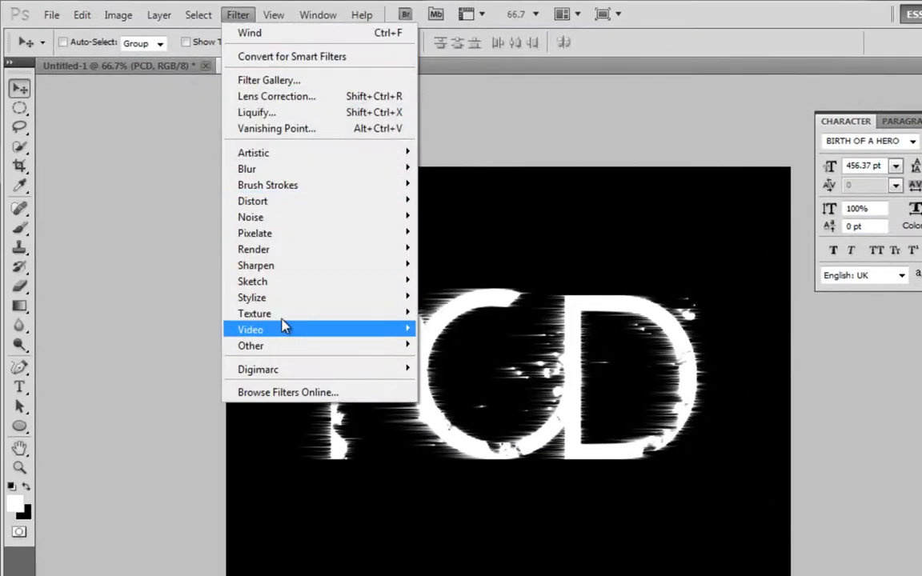
mouse_move(249, 32)
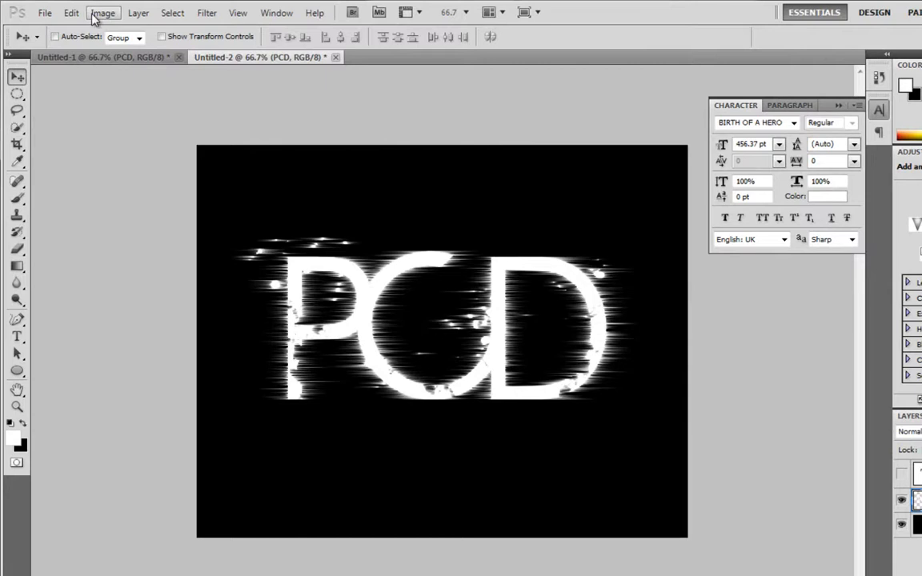
Step: Rotate the PCD text 90° clockwise and apply Wind from the right
left_click(71, 12)
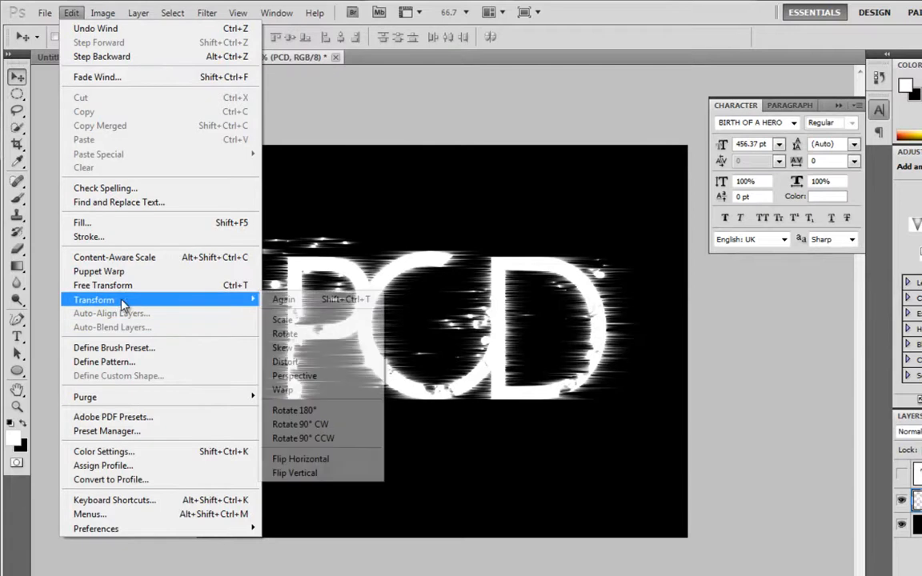
mouse_move(300, 425)
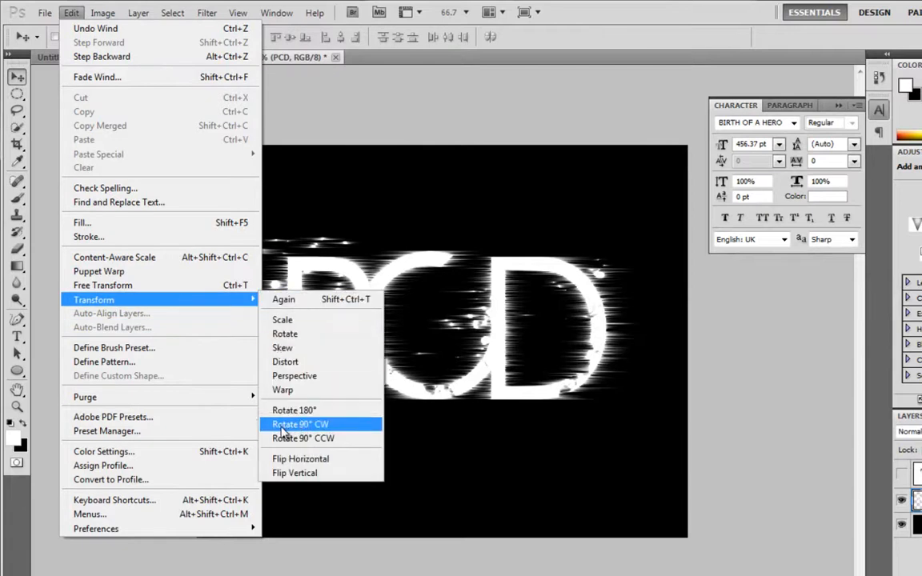
left_click(301, 424)
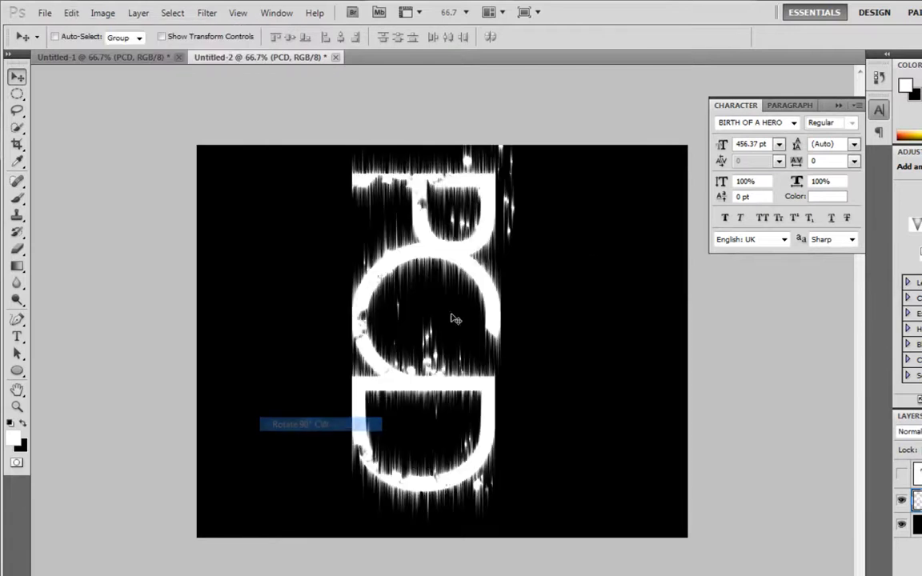
left_click(207, 12)
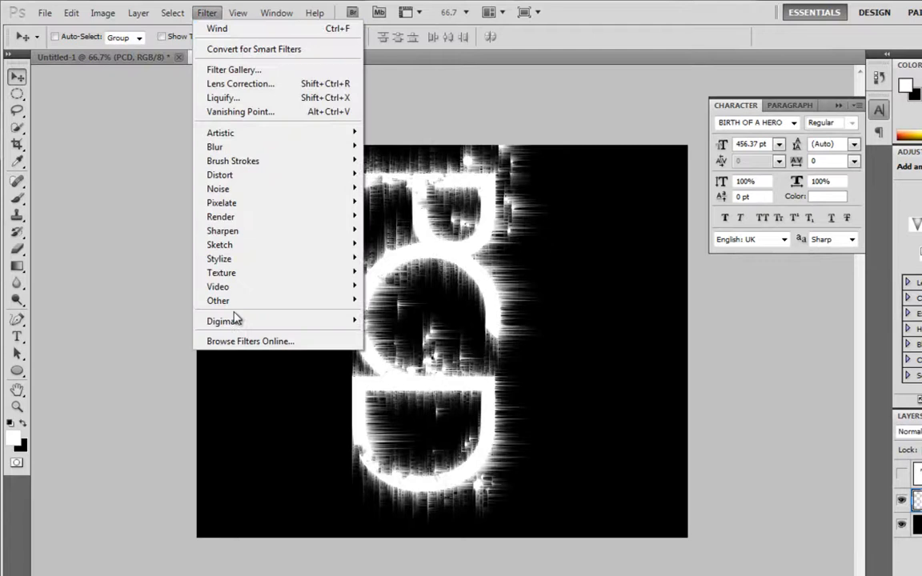
mouse_move(218, 258)
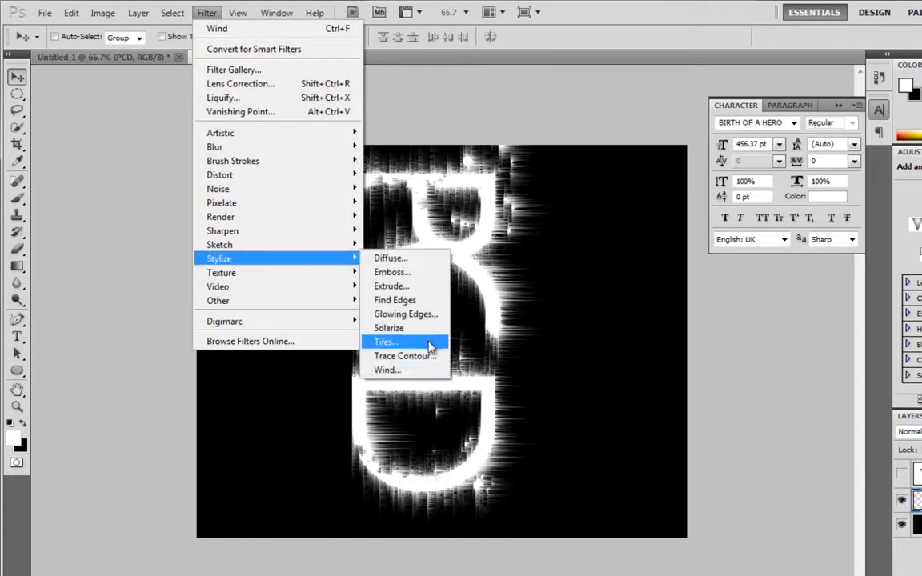
left_click(386, 370)
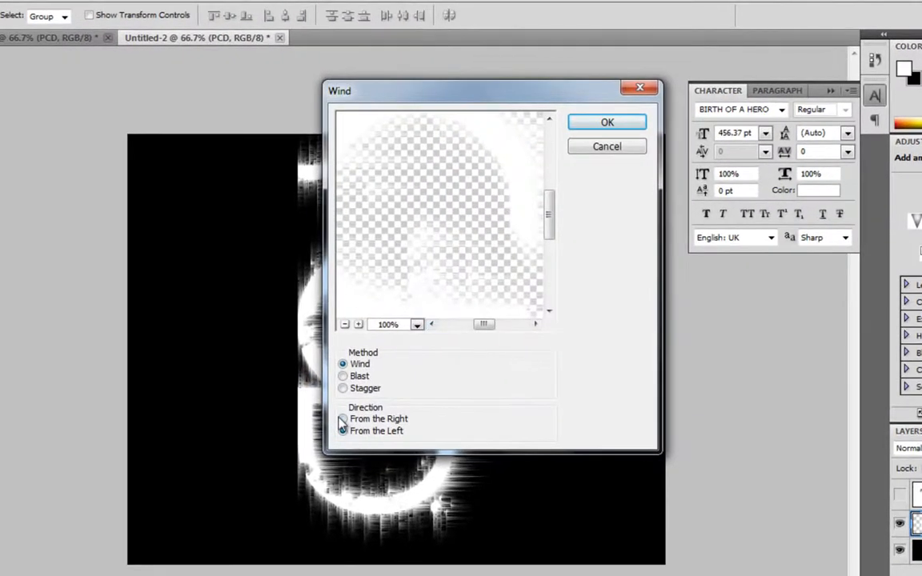
left_click(606, 121)
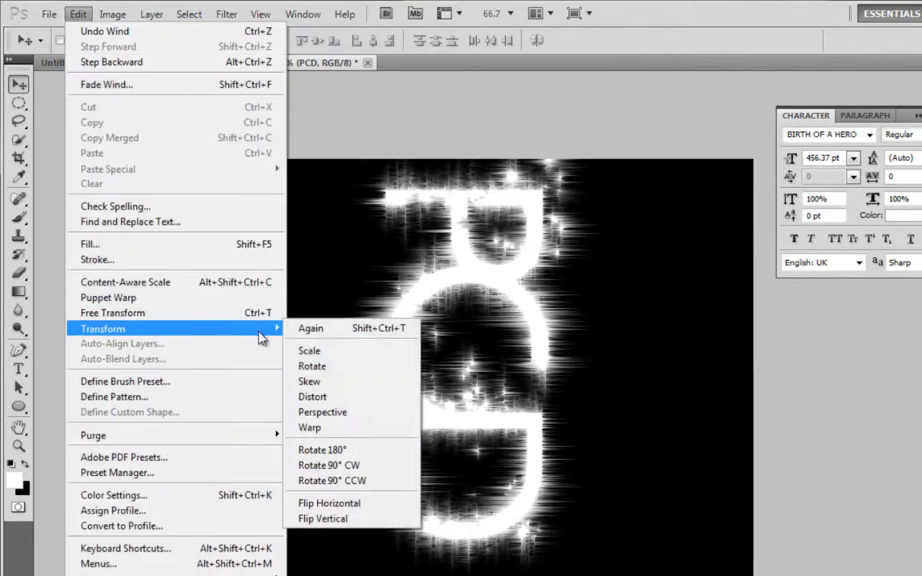
mouse_move(359, 481)
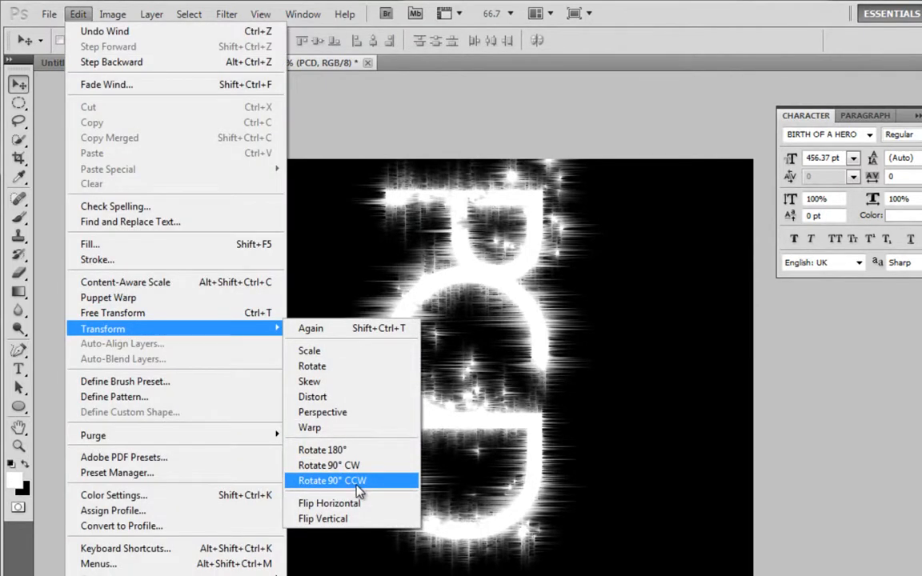
Step: Rotate the text 90° counterclockwise and add a new layer above the PCD copy
left_click(331, 480)
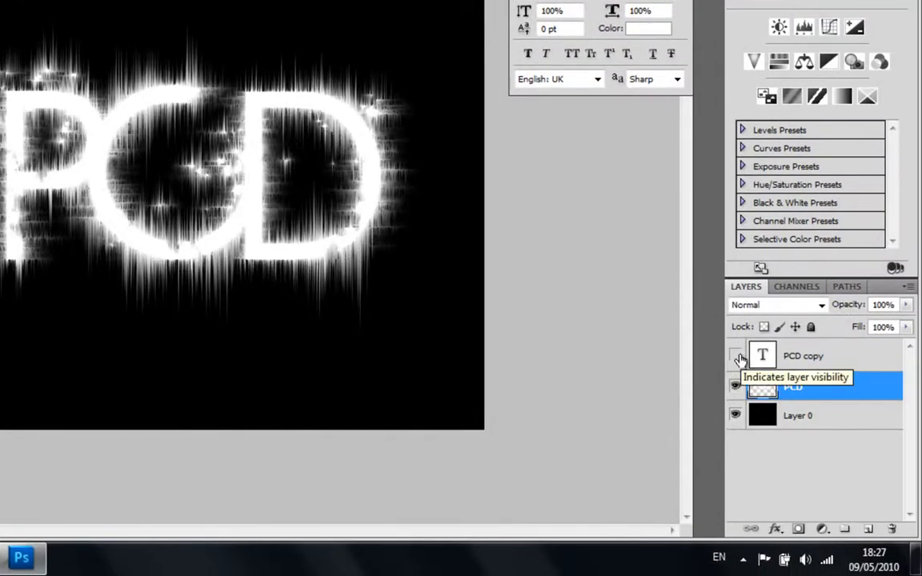
left_click(735, 355)
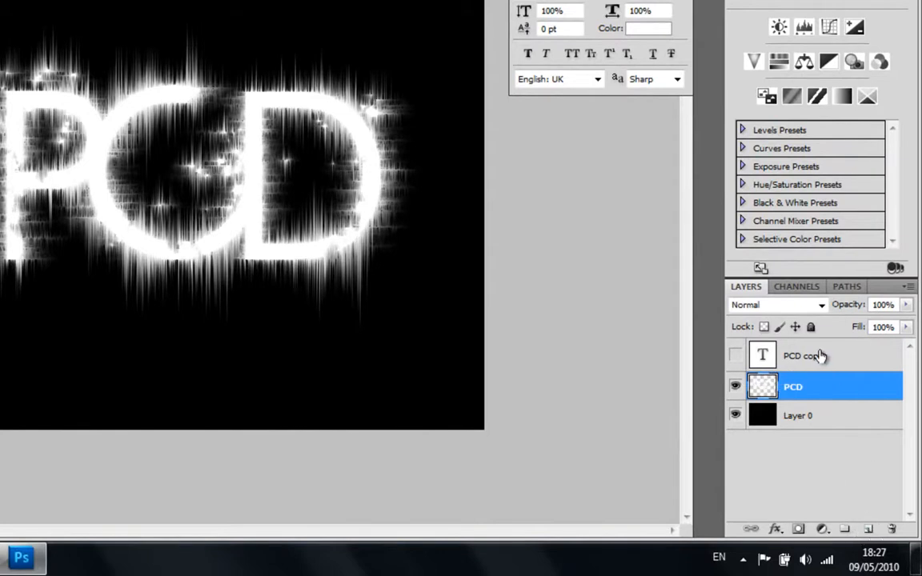
left_click(804, 356)
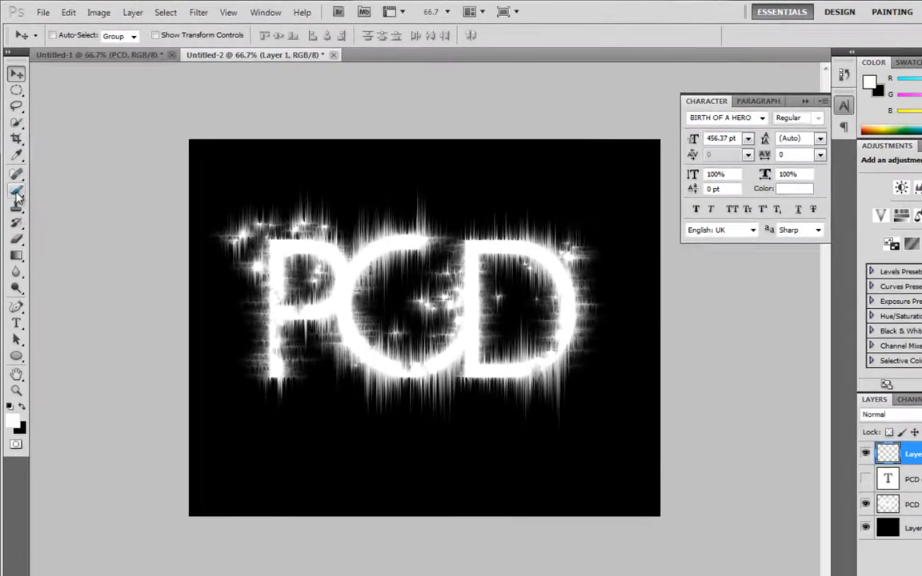
Step: Load the Basic Brushes set and pick a soft 60 px round brush
left_click(16, 191)
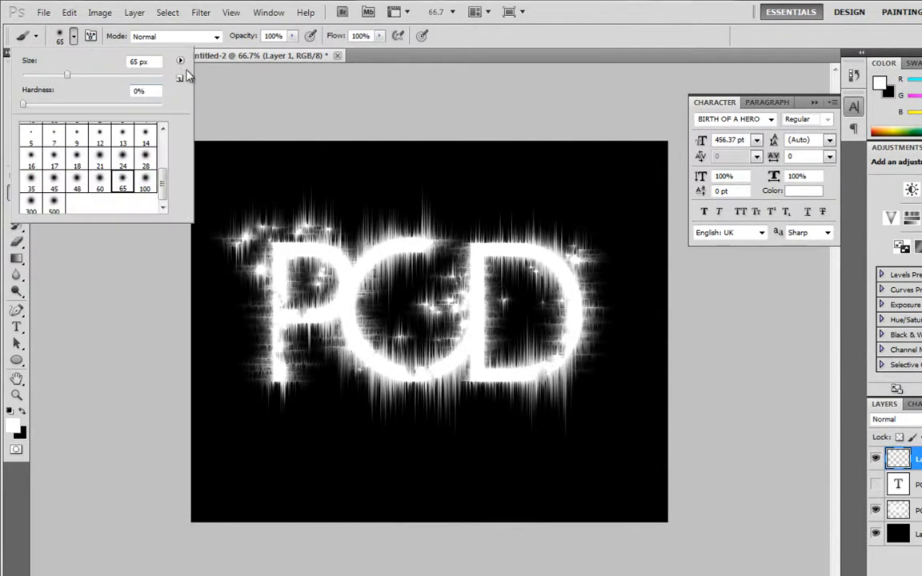
left_click(180, 60)
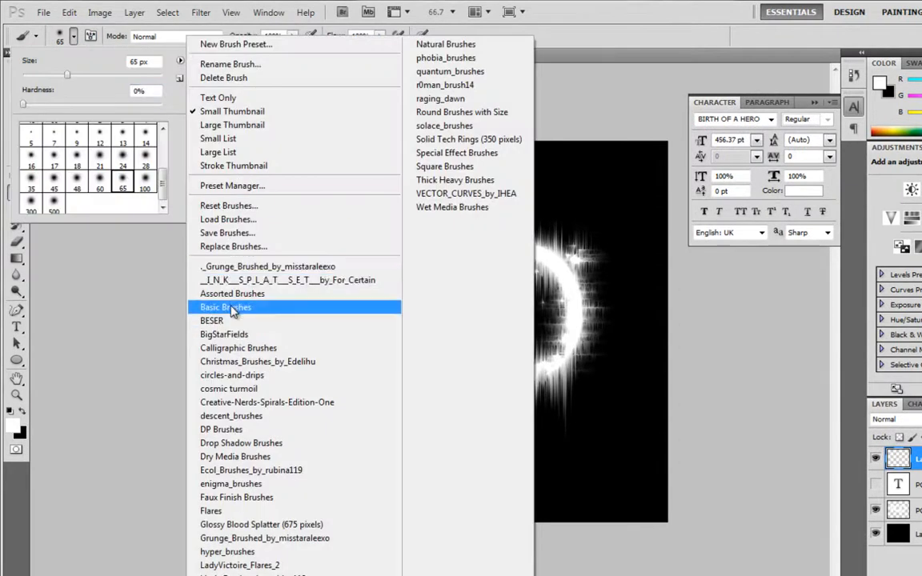
left_click(225, 307)
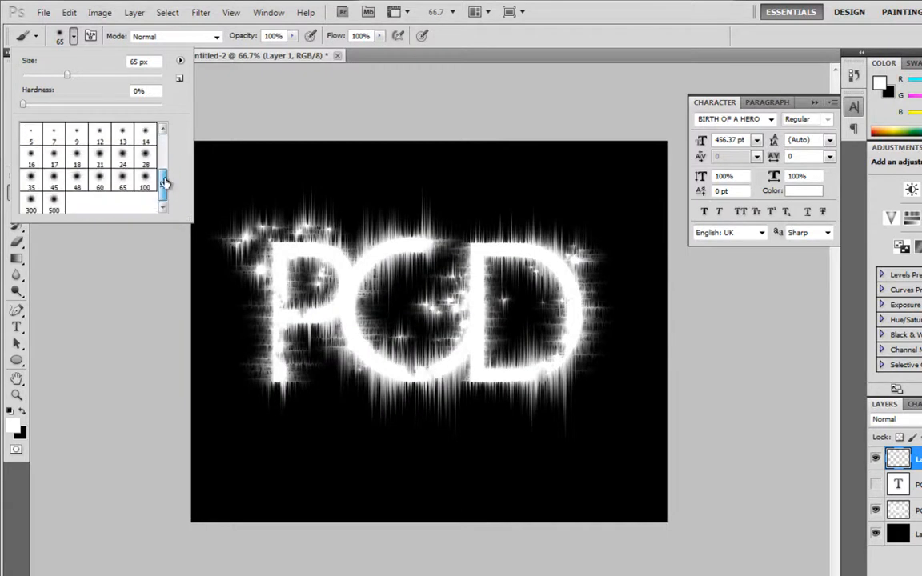
left_click(99, 177)
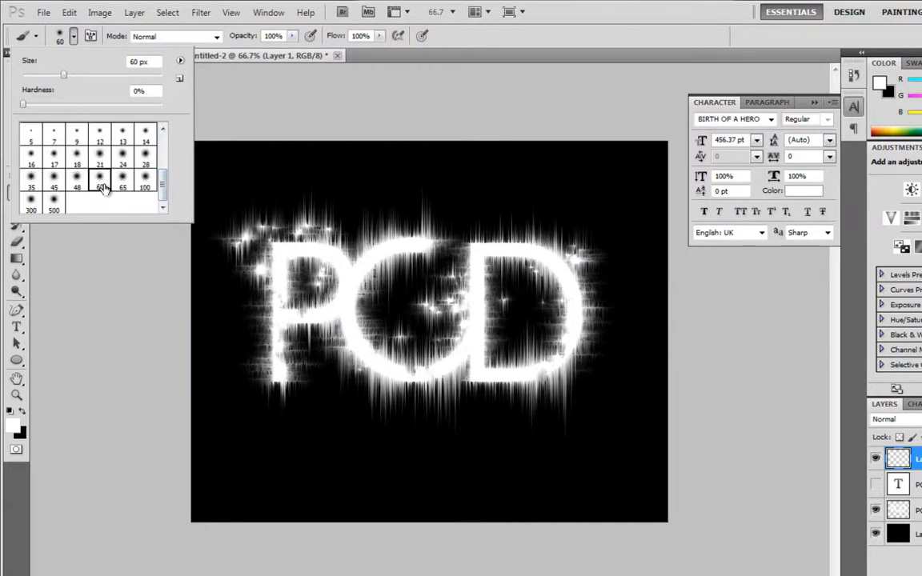
left_click(100, 175)
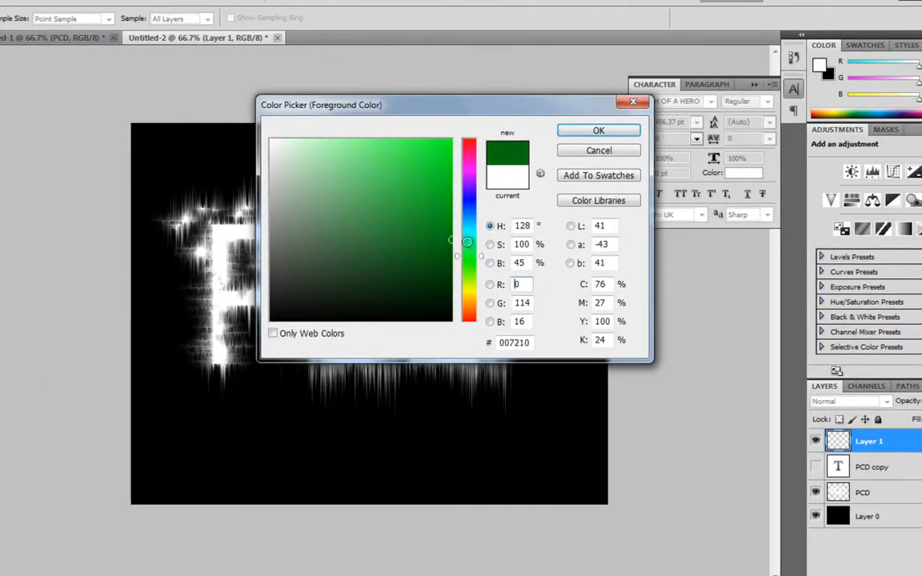
Step: Paint dark green and bright green soft bands over the letter P
left_click(598, 129)
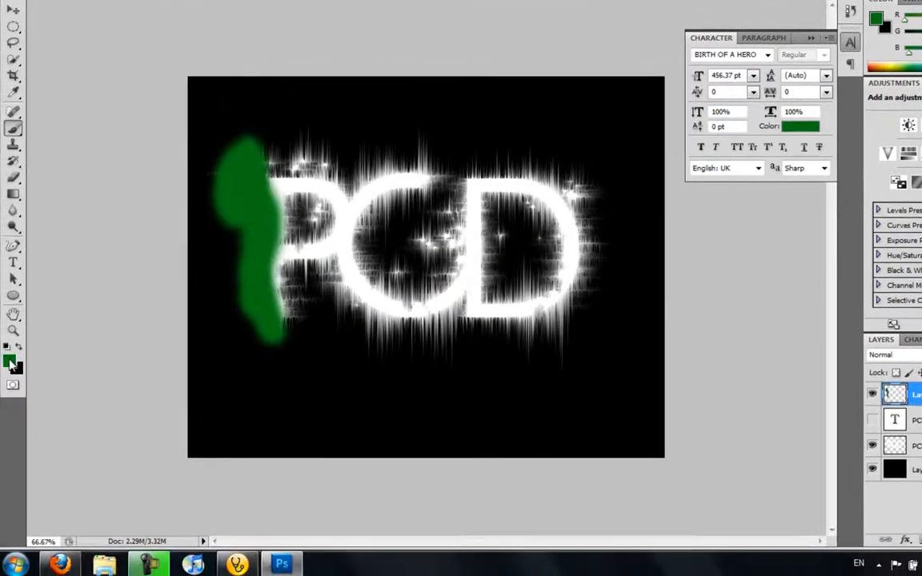
left_click(13, 362)
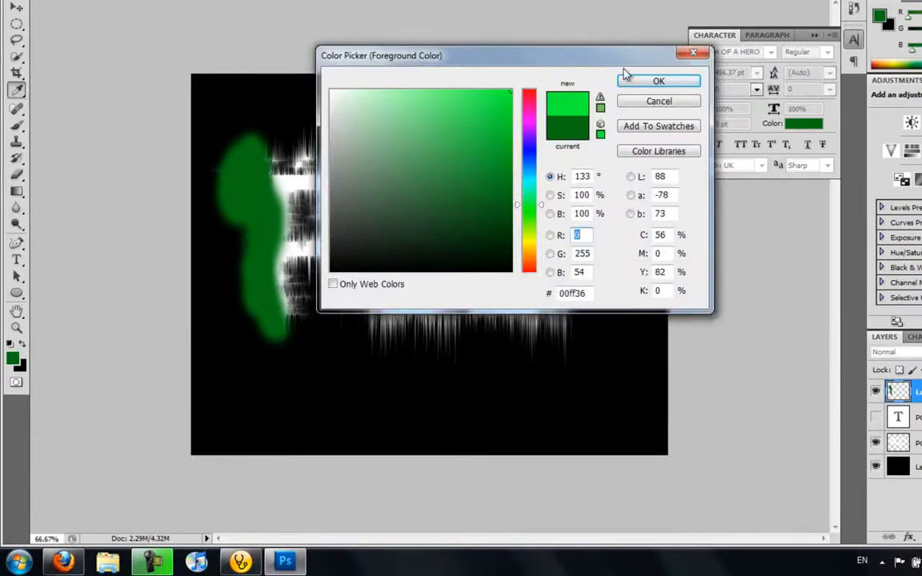
left_click(658, 81)
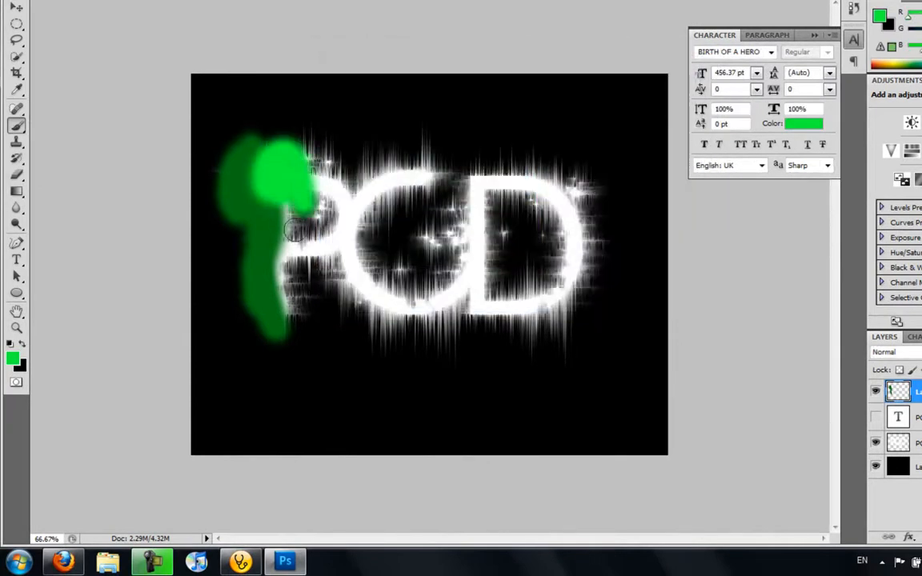
left_click_drag(292, 232, 325, 167)
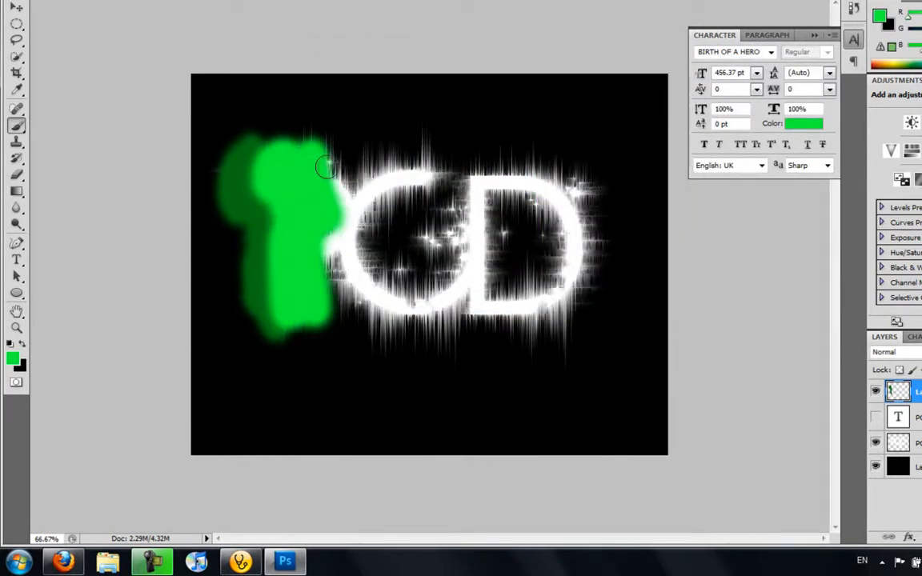
left_click(12, 354)
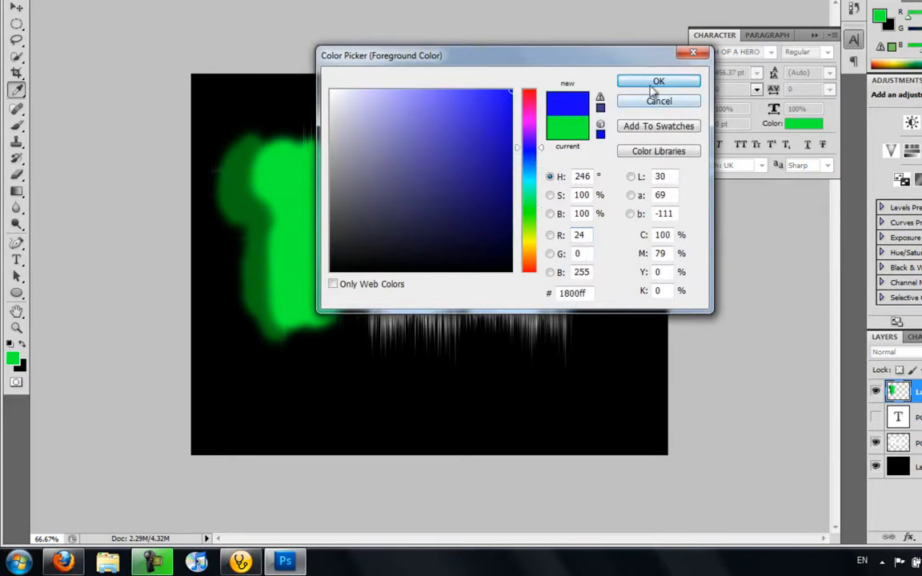
Step: Paint blue over the C, then a cyan band between C and D
left_click(659, 81)
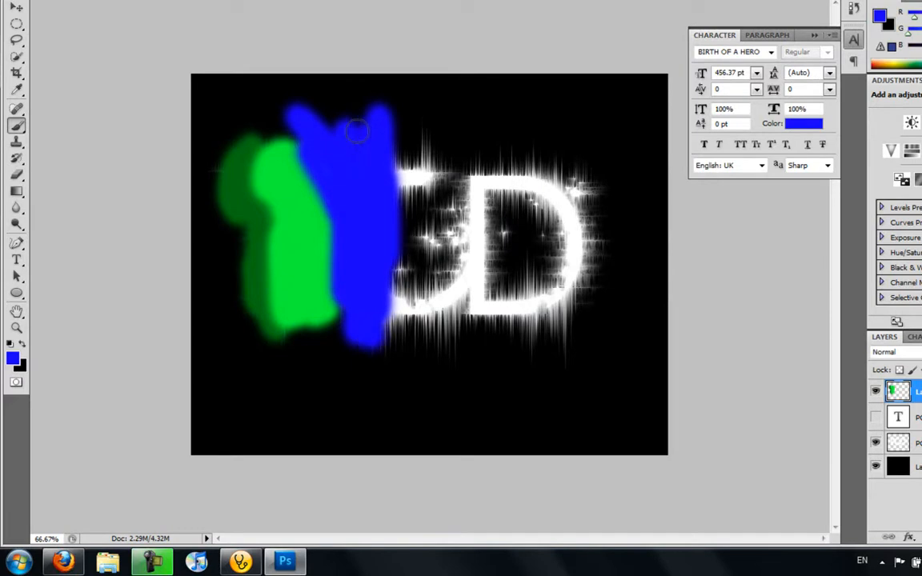
left_click(12, 358)
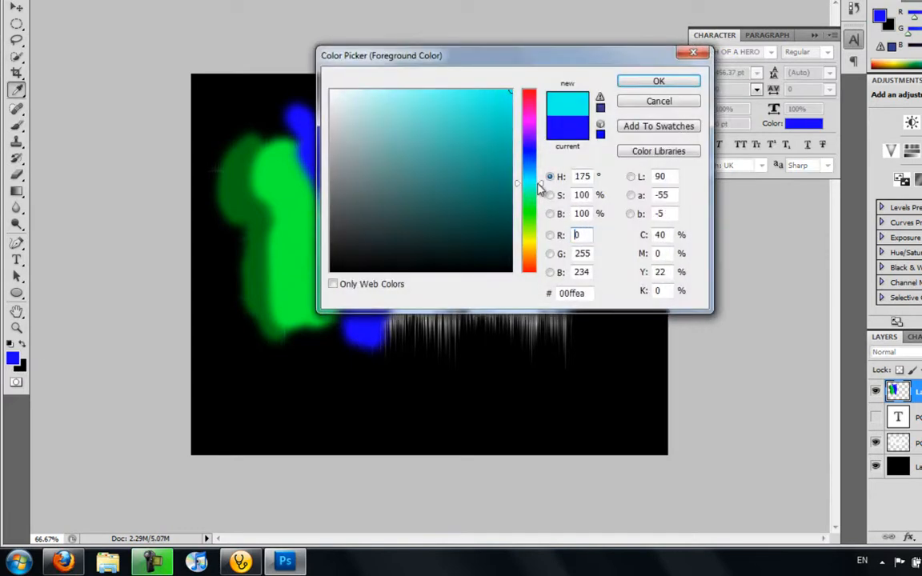
left_click(658, 81)
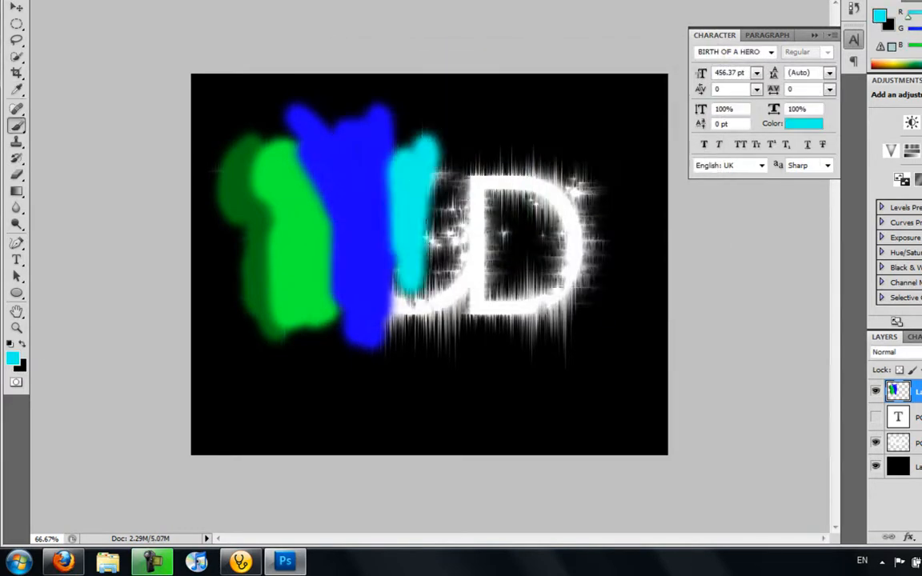
left_click_drag(433, 144, 400, 368)
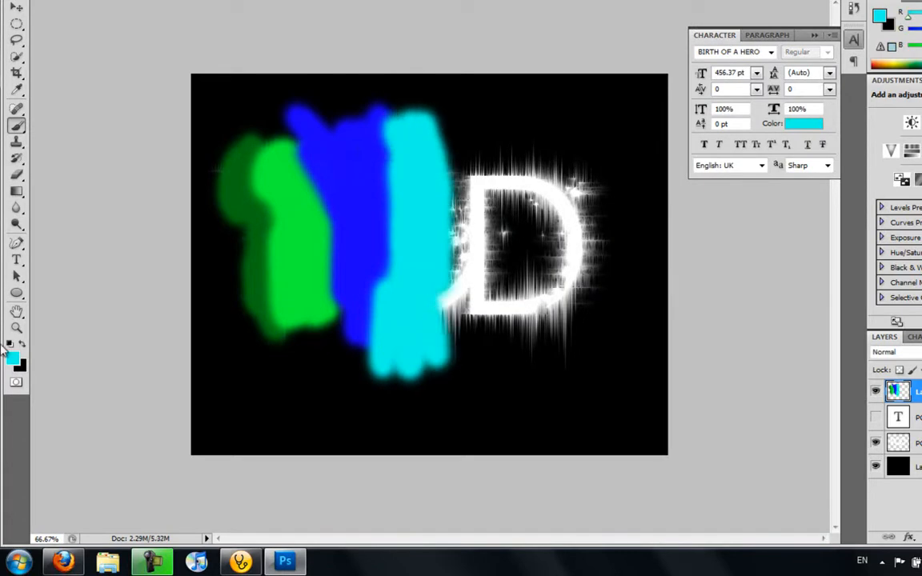
Step: Paint purple and magenta bands over the left side of the D
left_click(12, 357)
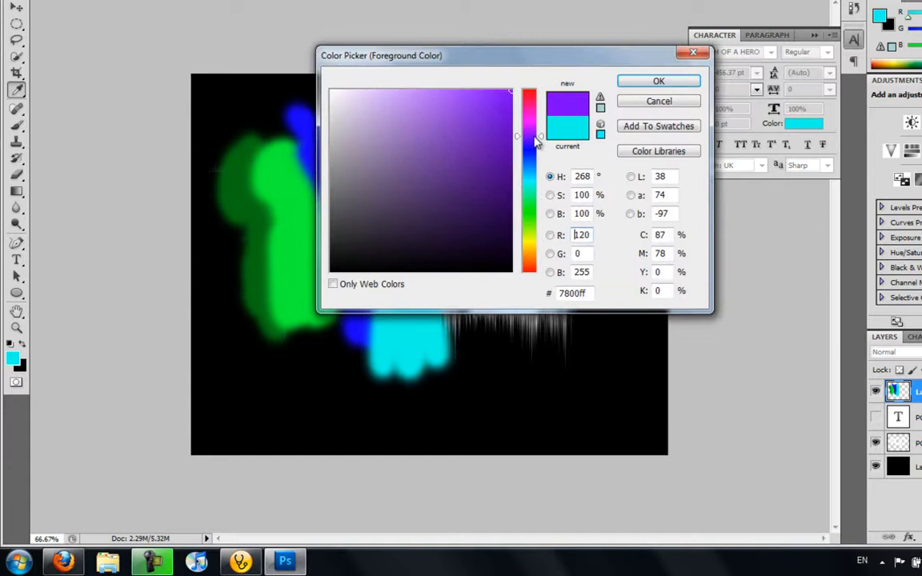
left_click(658, 81)
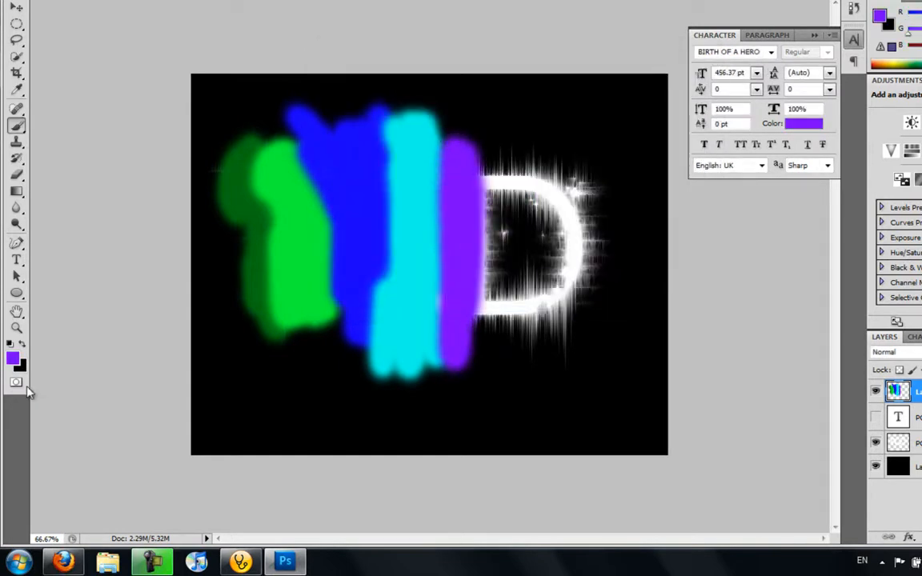
left_click(12, 358)
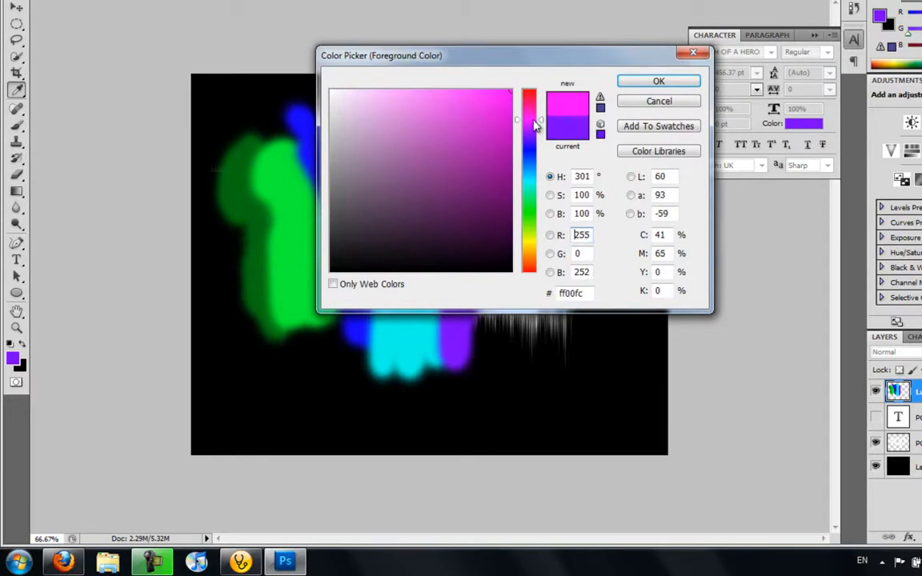
left_click(658, 80)
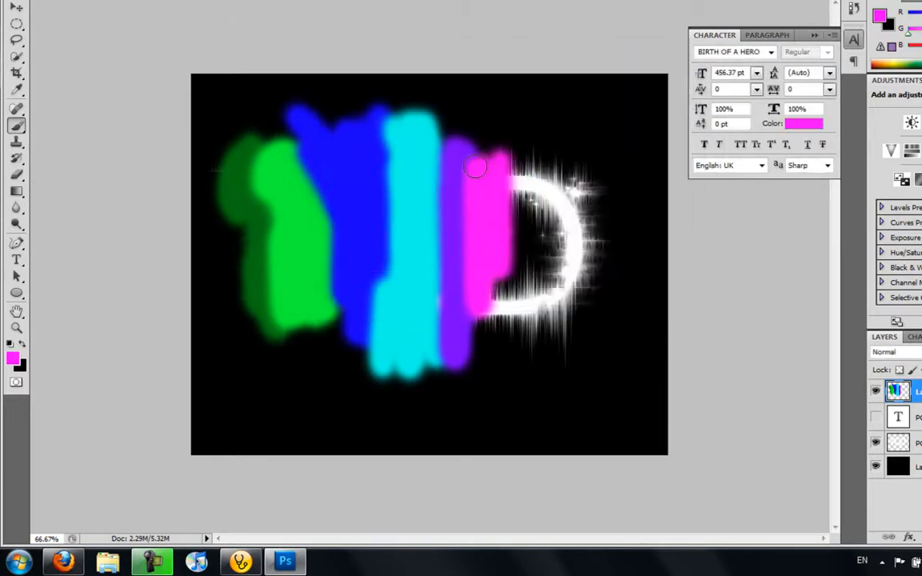
left_click_drag(475, 167, 489, 335)
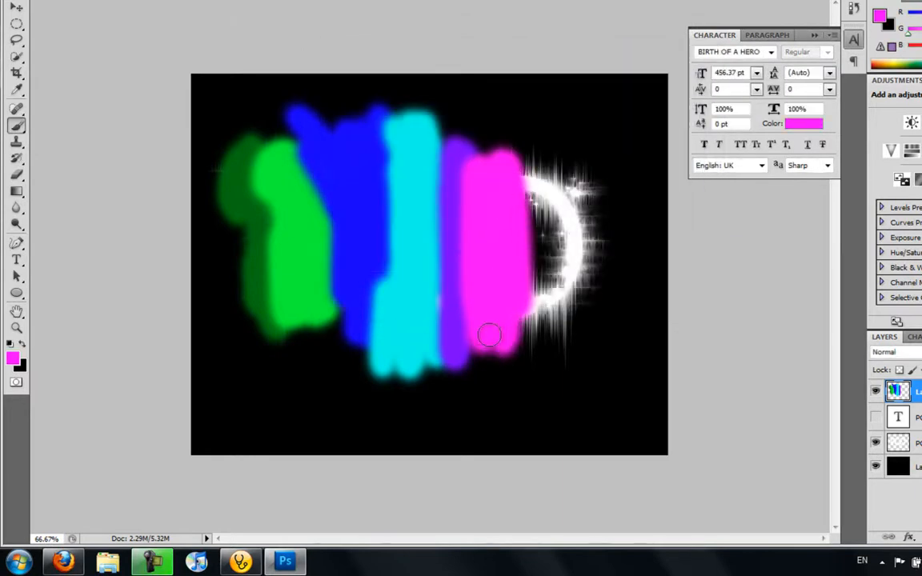
left_click(12, 357)
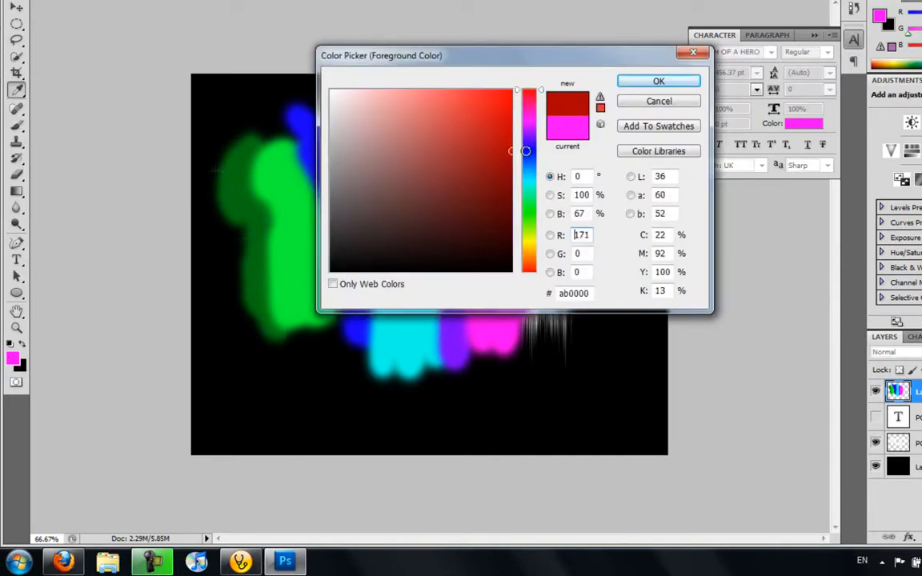
Step: Brush dark red and bright red over the remaining part of the D
left_click(658, 81)
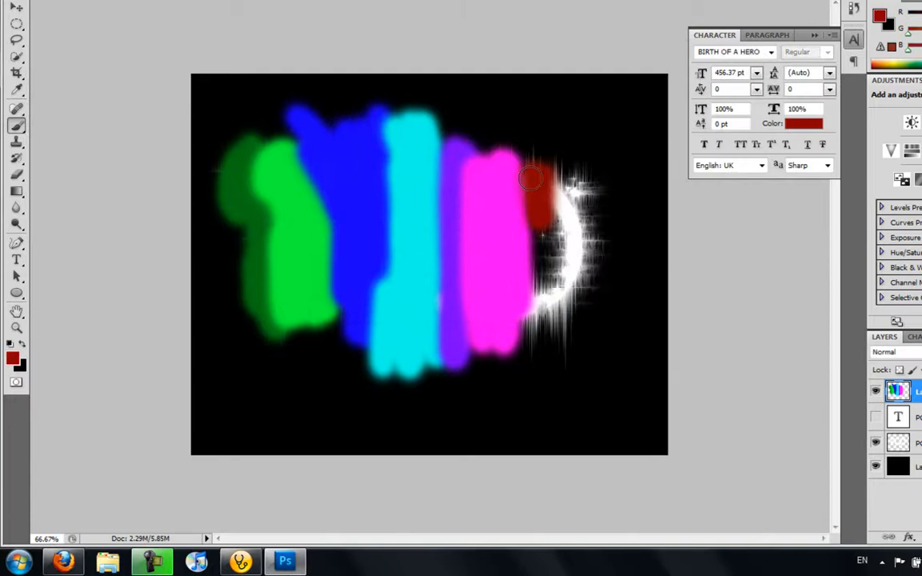
left_click(11, 358)
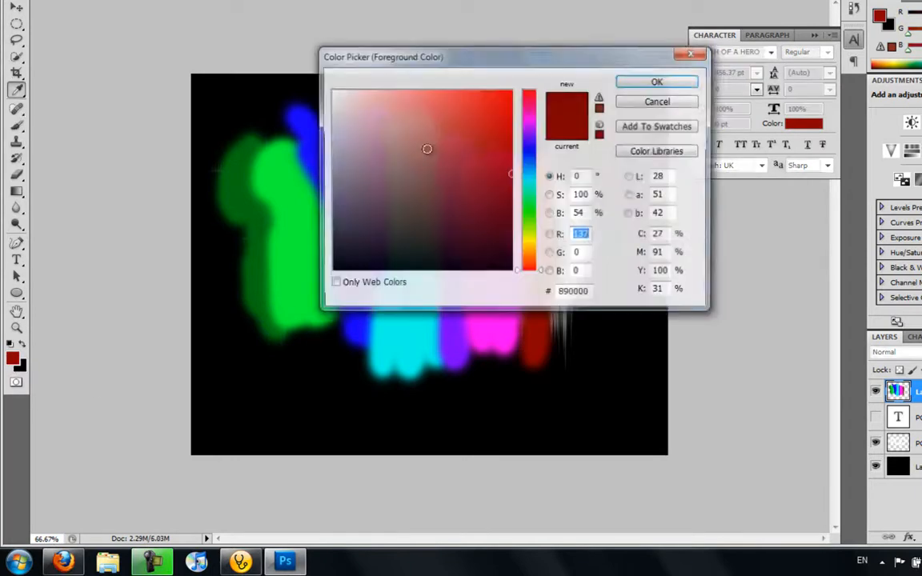
left_click(656, 81)
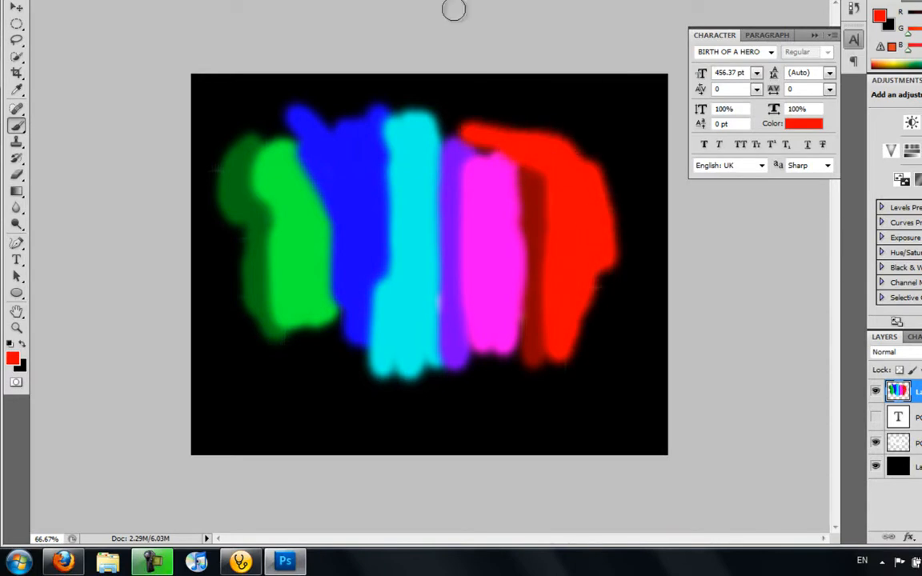
left_click(201, 12)
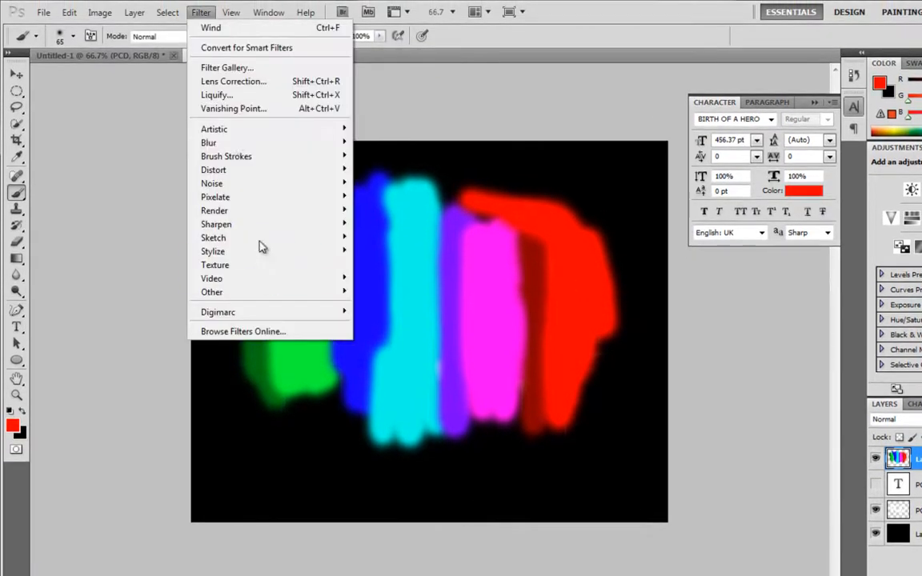
mouse_move(208, 142)
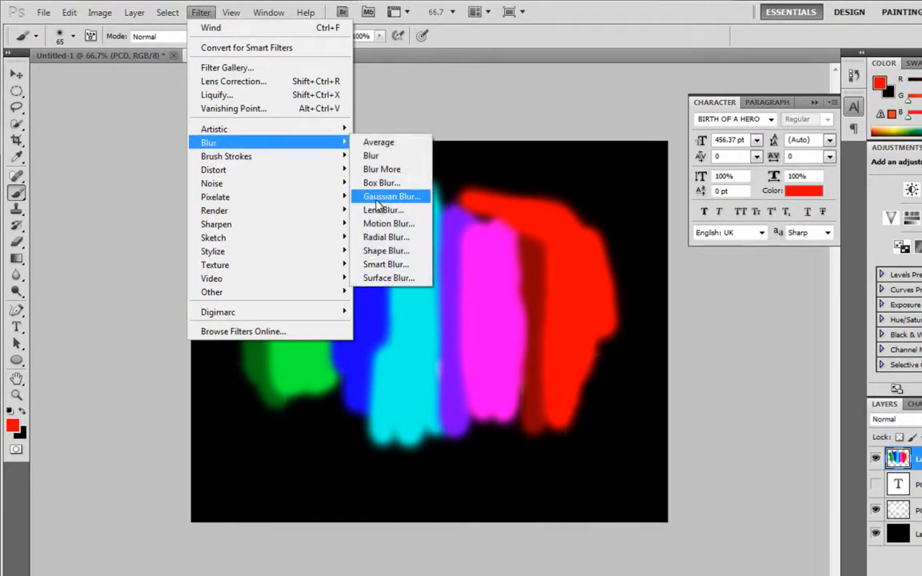
Step: Apply a Gaussian Blur with a 42-pixel radius to the colour bands
left_click(391, 196)
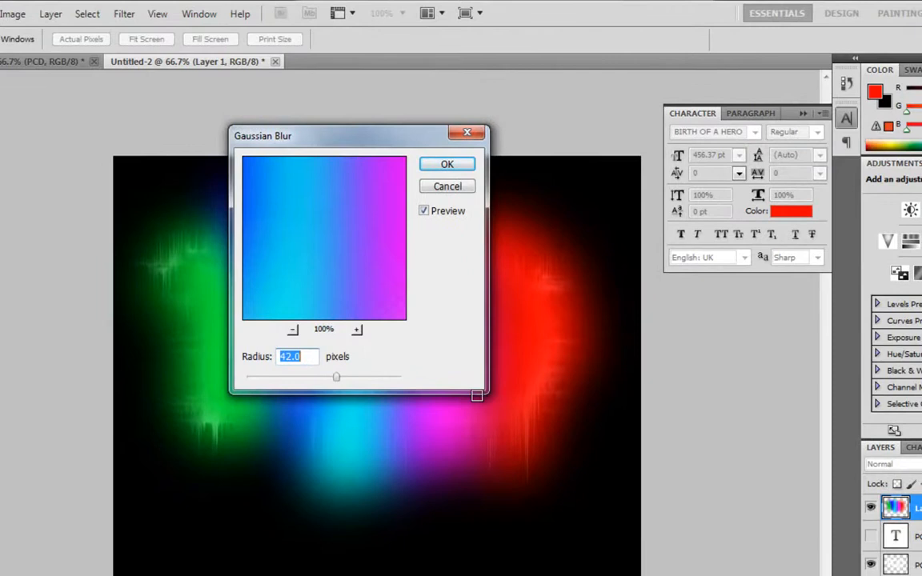
left_click(447, 163)
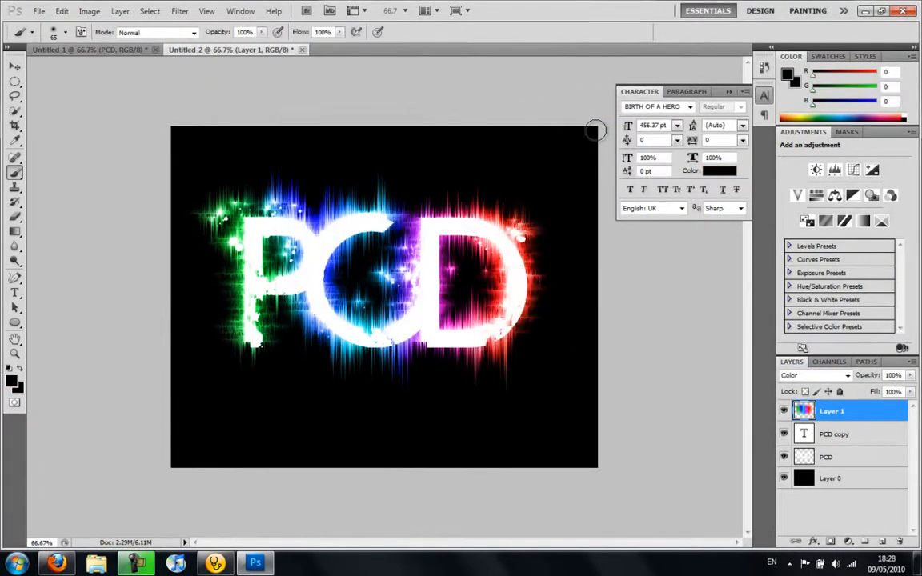
Step: Change Layer 1's blend mode from Normal to Color
left_click(835, 434)
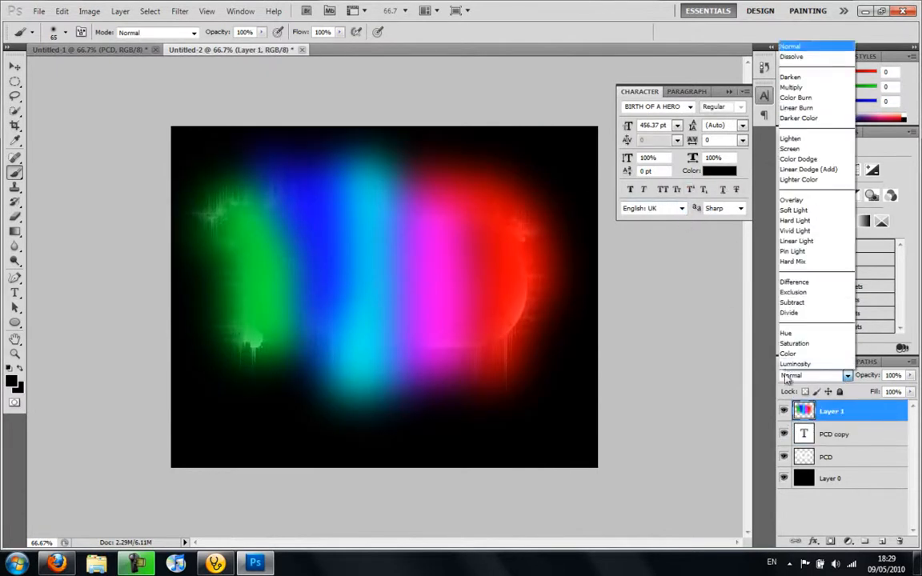
left_click(835, 434)
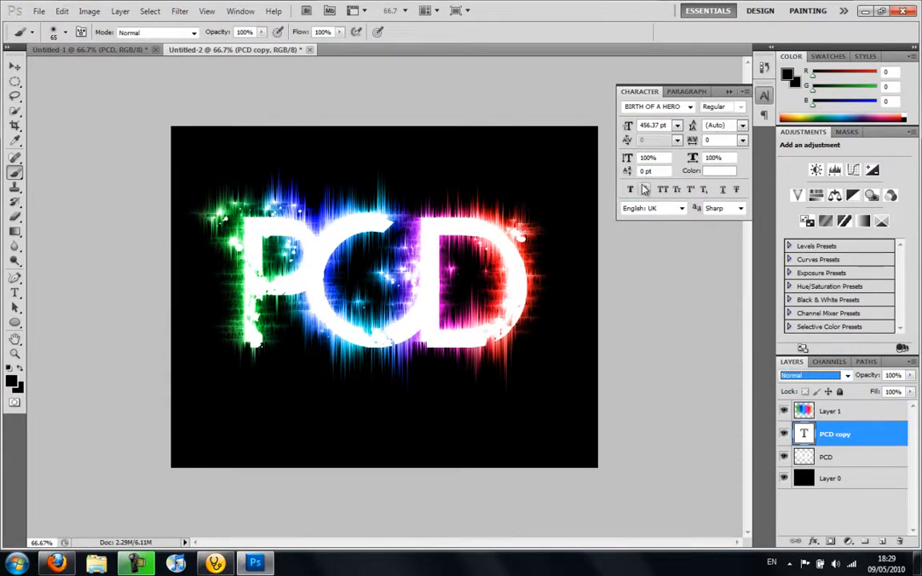
Step: Set the PCD copy text color to black in the Character panel
left_click(718, 170)
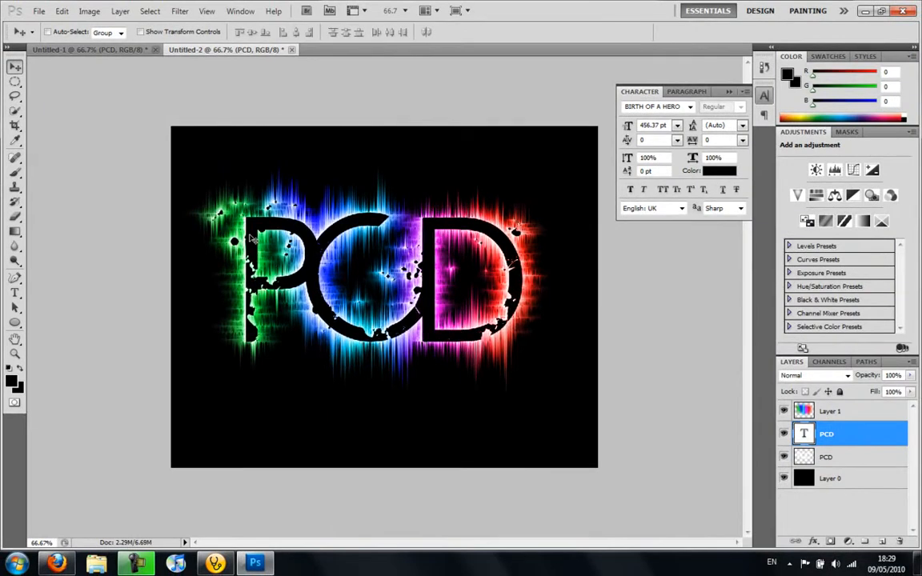
mouse_move(229, 299)
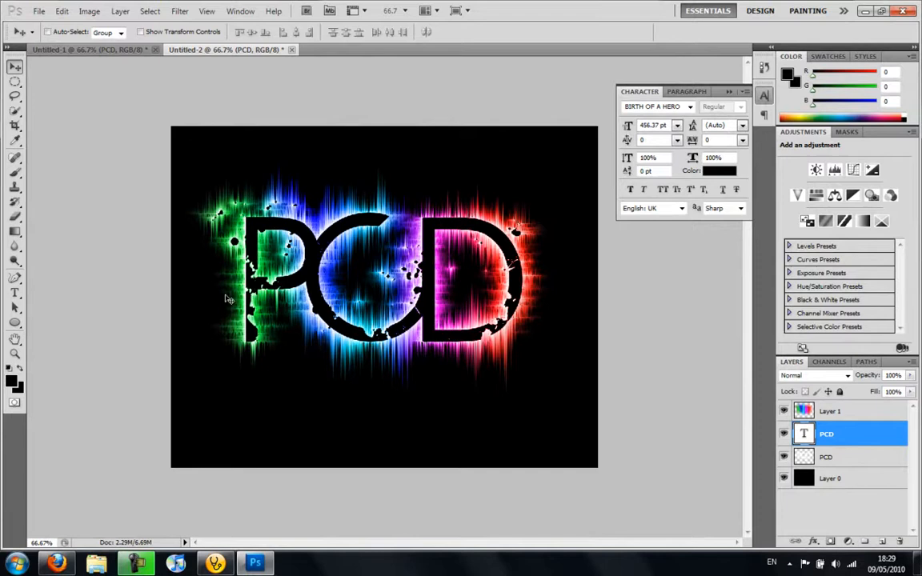
mouse_move(351, 362)
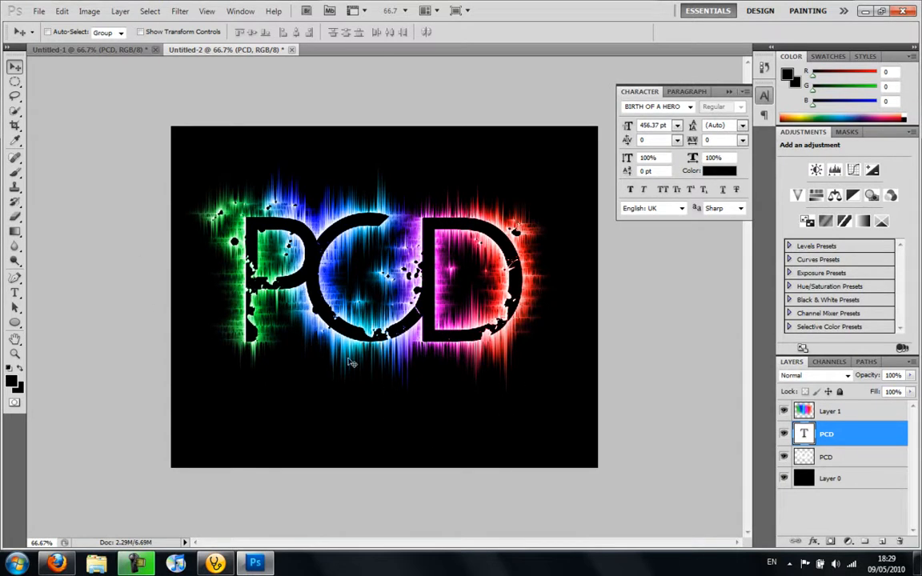
mouse_move(342, 279)
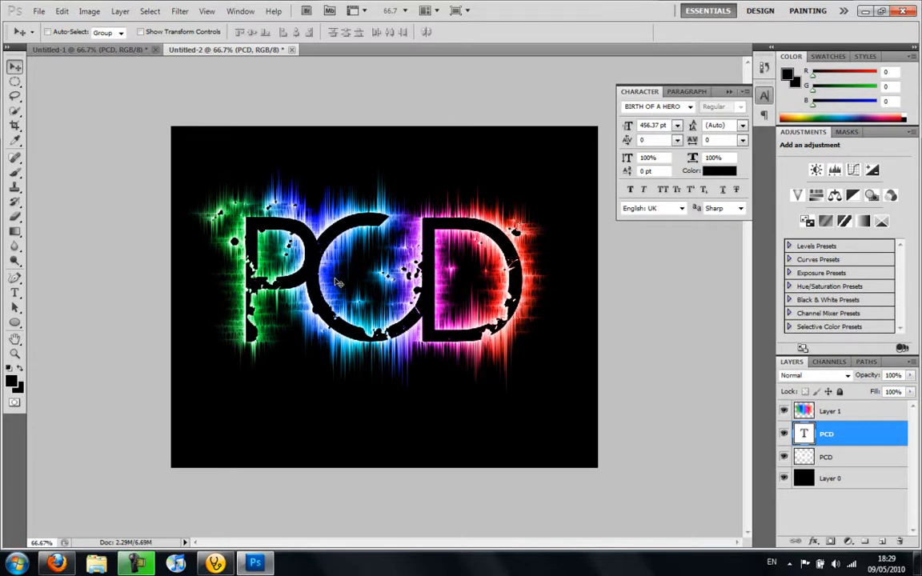
mouse_move(312, 327)
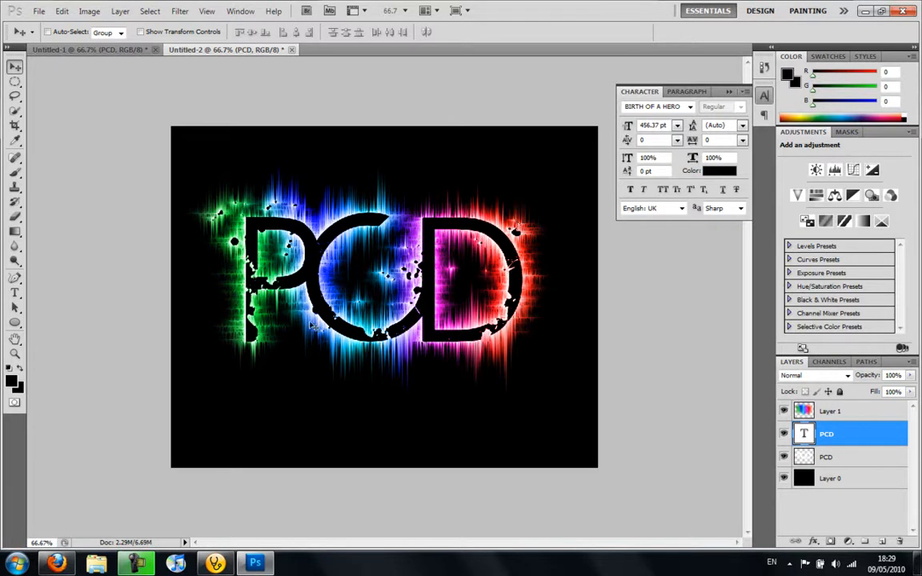